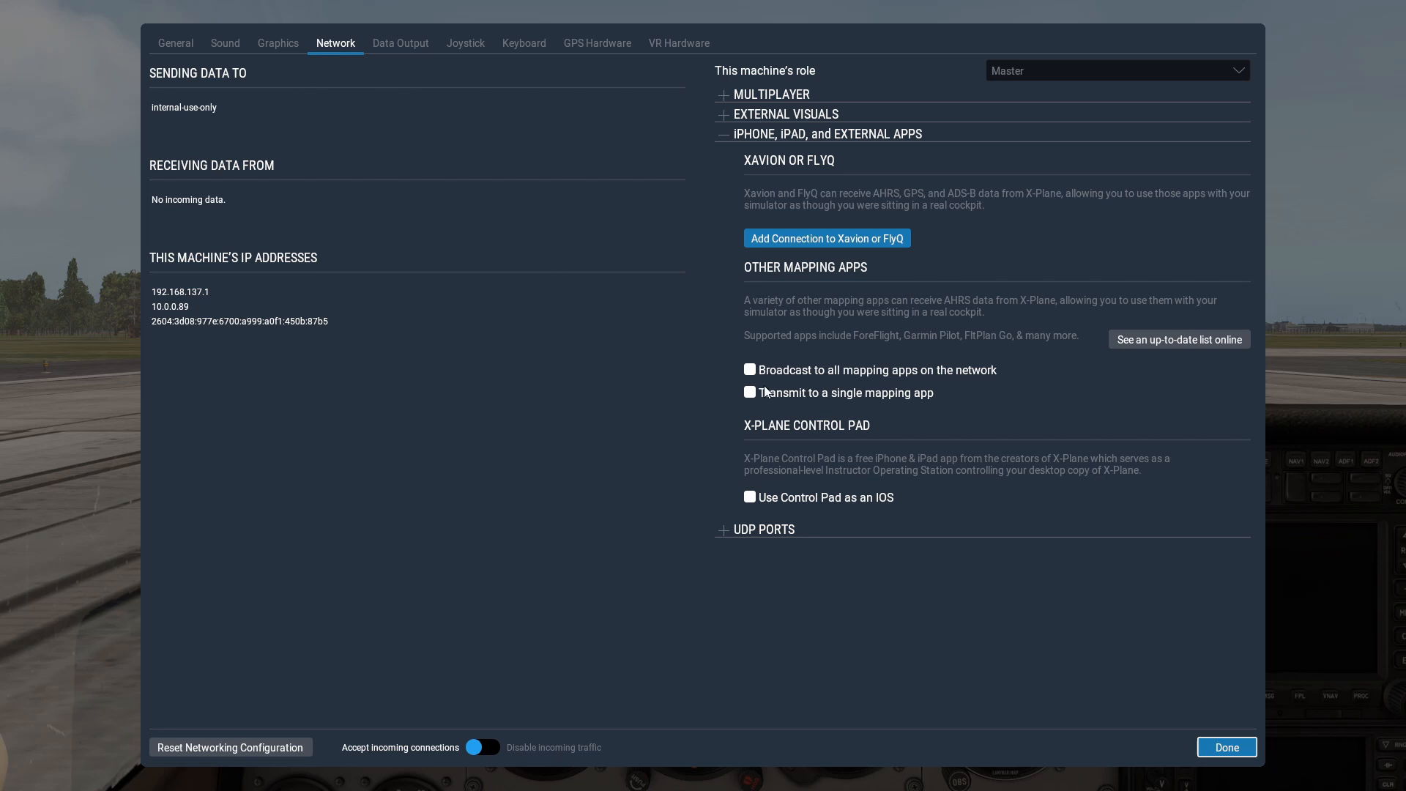
# Enable 'Broadcast to all mapping apps on the network' in the Network settings
pyautogui.click(724, 133)
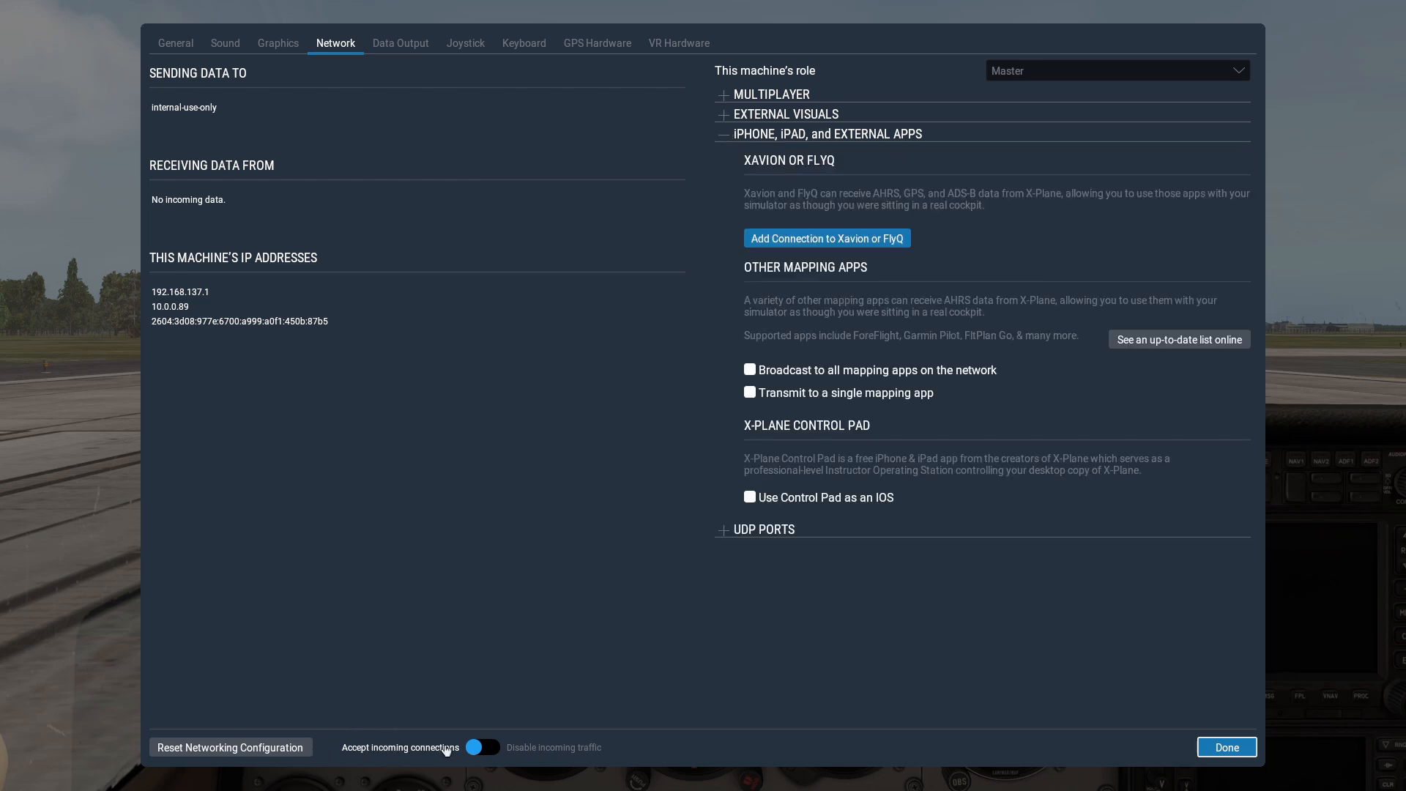
pyautogui.moveTo(445, 745)
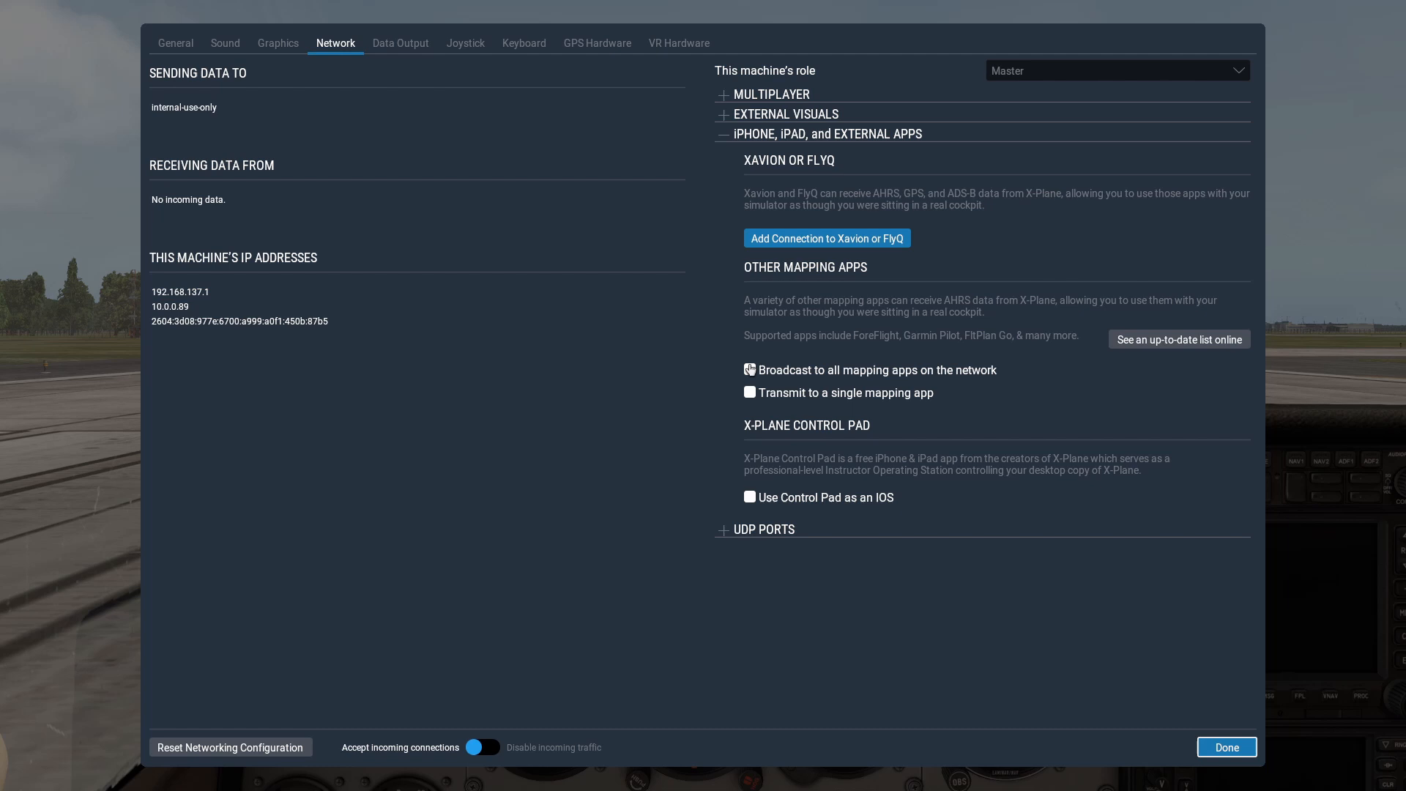
pyautogui.click(749, 369)
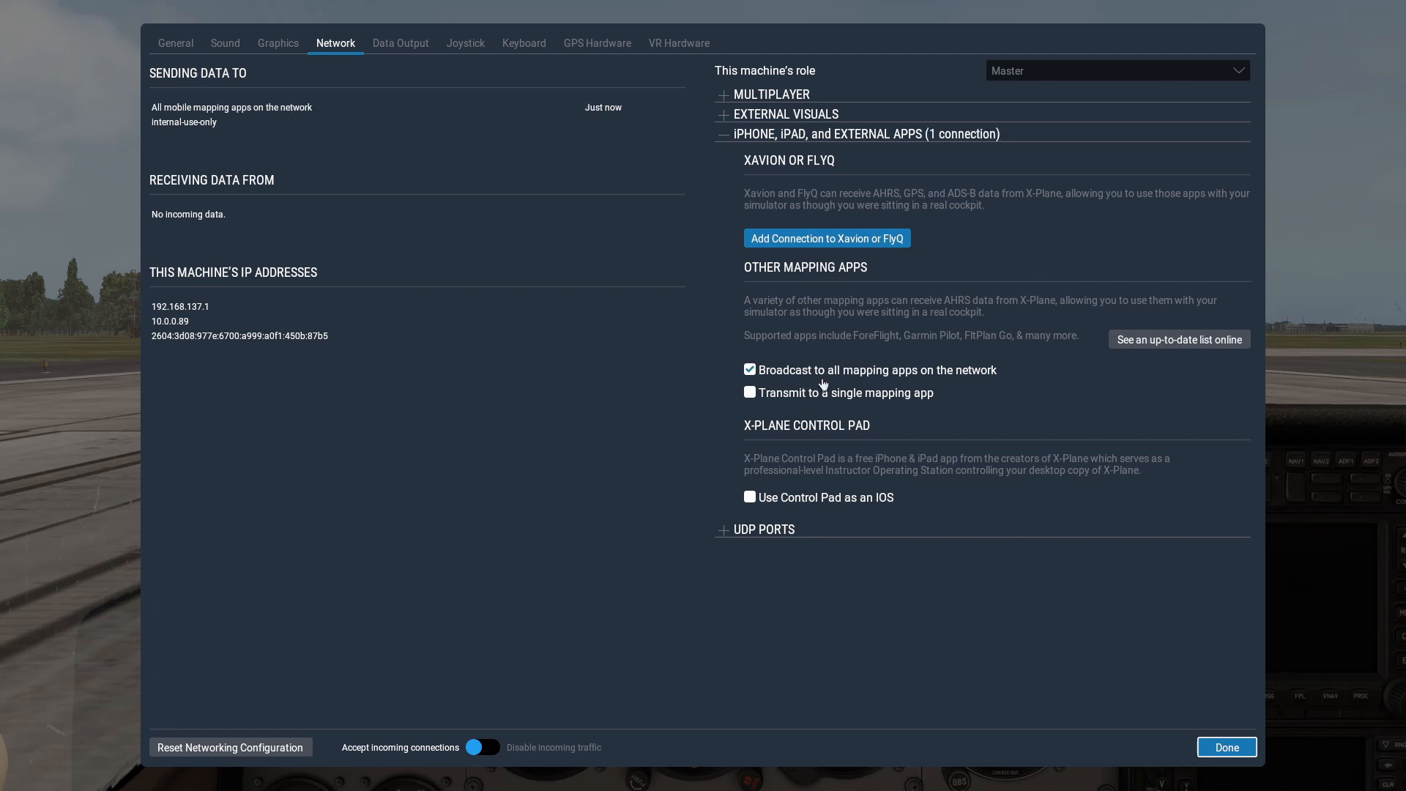
pyautogui.moveTo(833, 394)
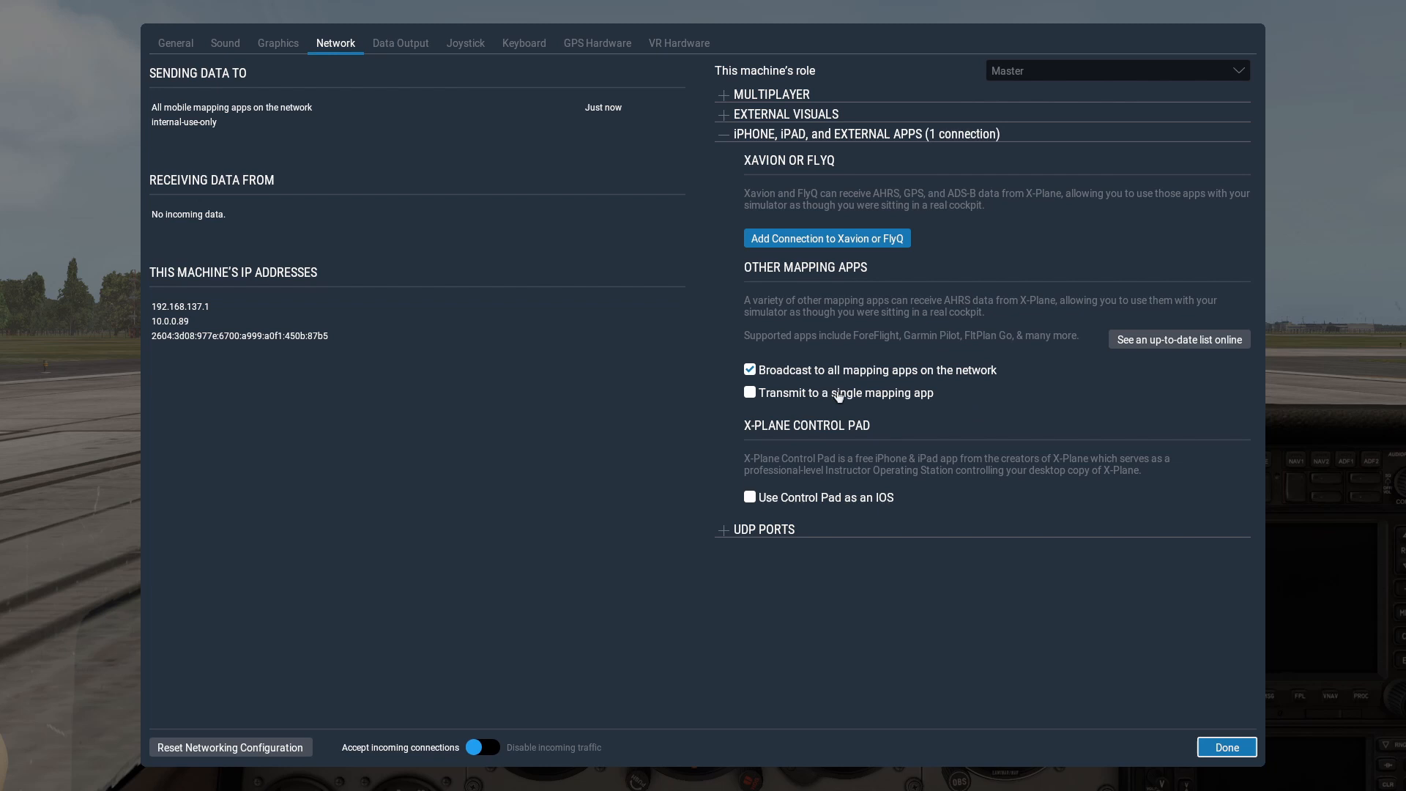
pyautogui.moveTo(833, 394)
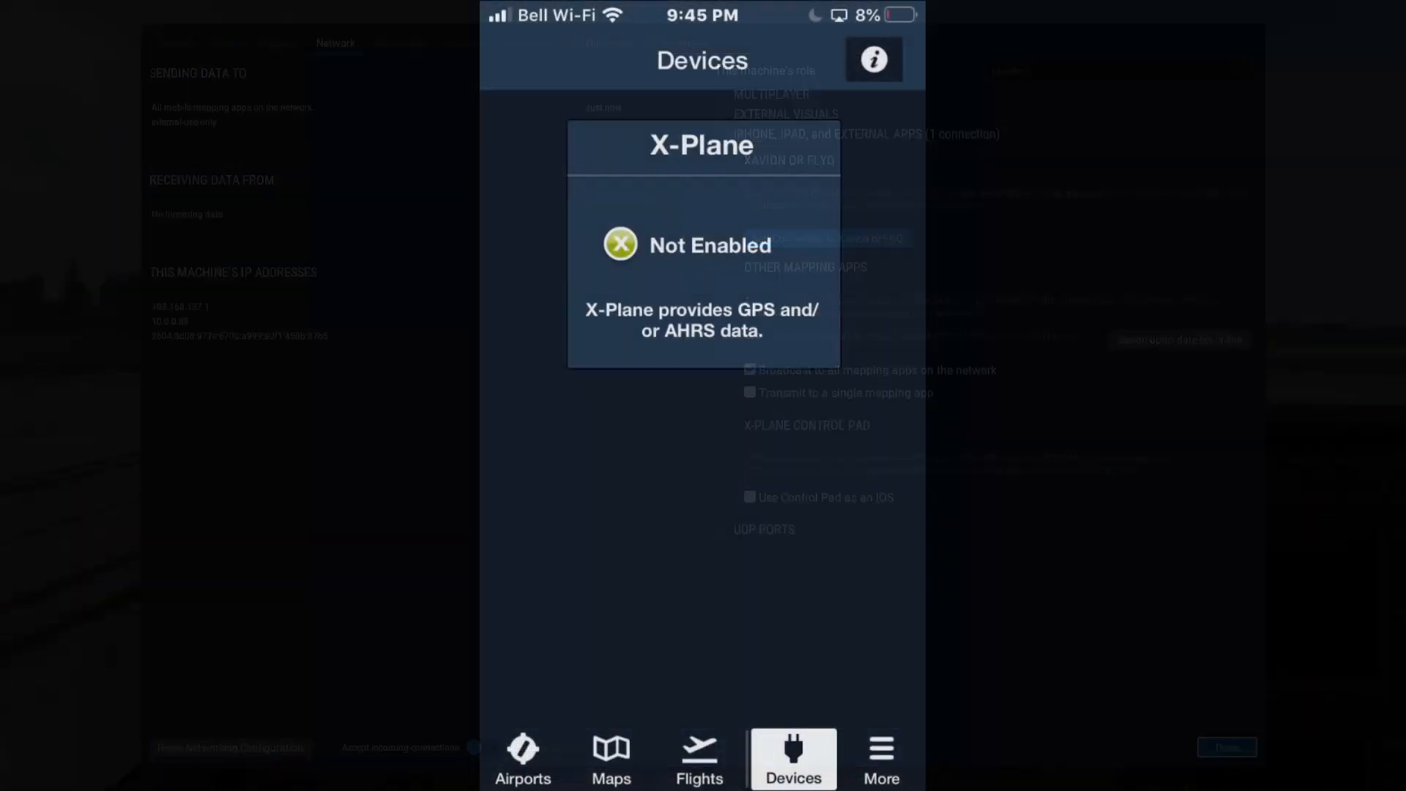
# Switch the X-Plane device's Enabled toggle on in ForeFlight's Devices, then return to the map
pyautogui.click(610, 757)
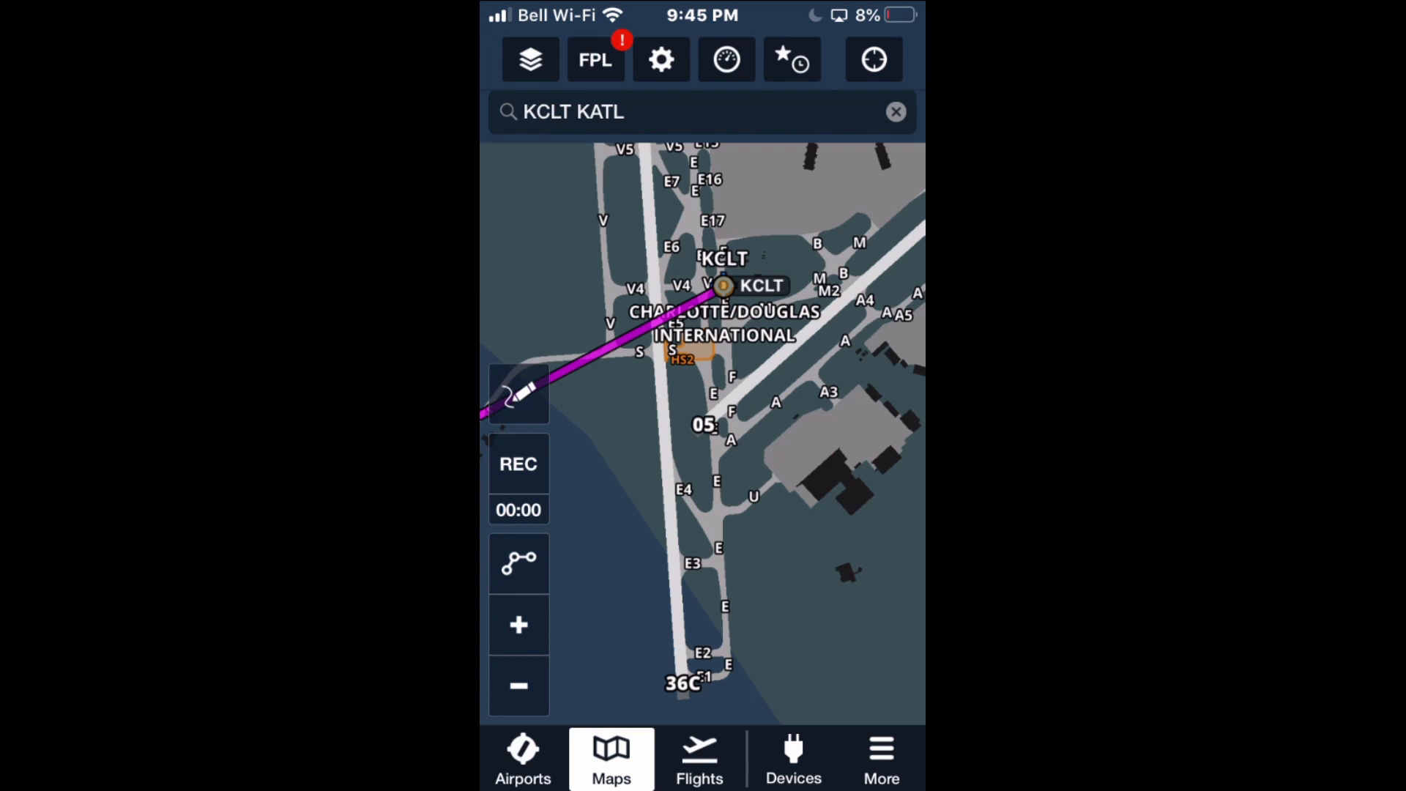
pyautogui.click(793, 757)
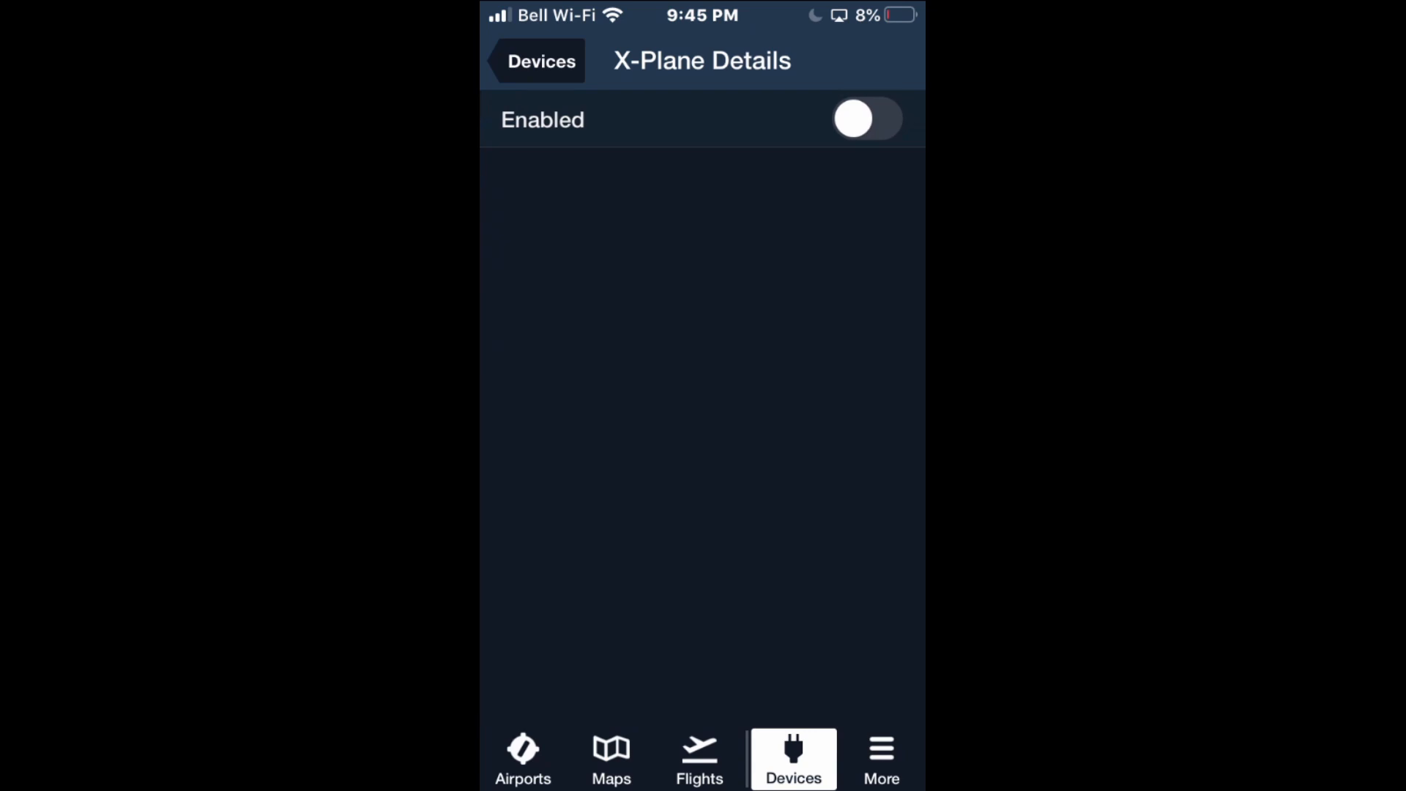
pyautogui.click(866, 119)
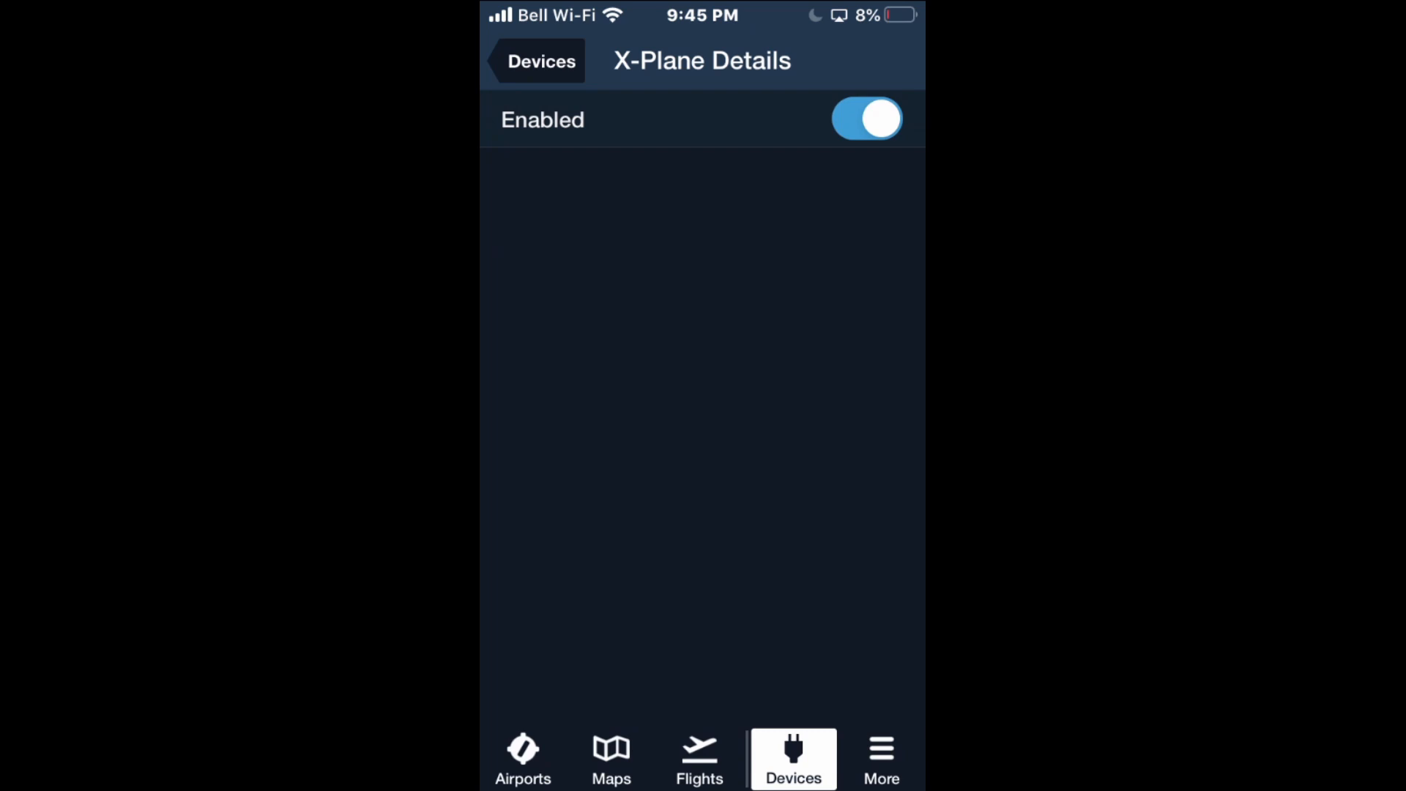
pyautogui.click(611, 757)
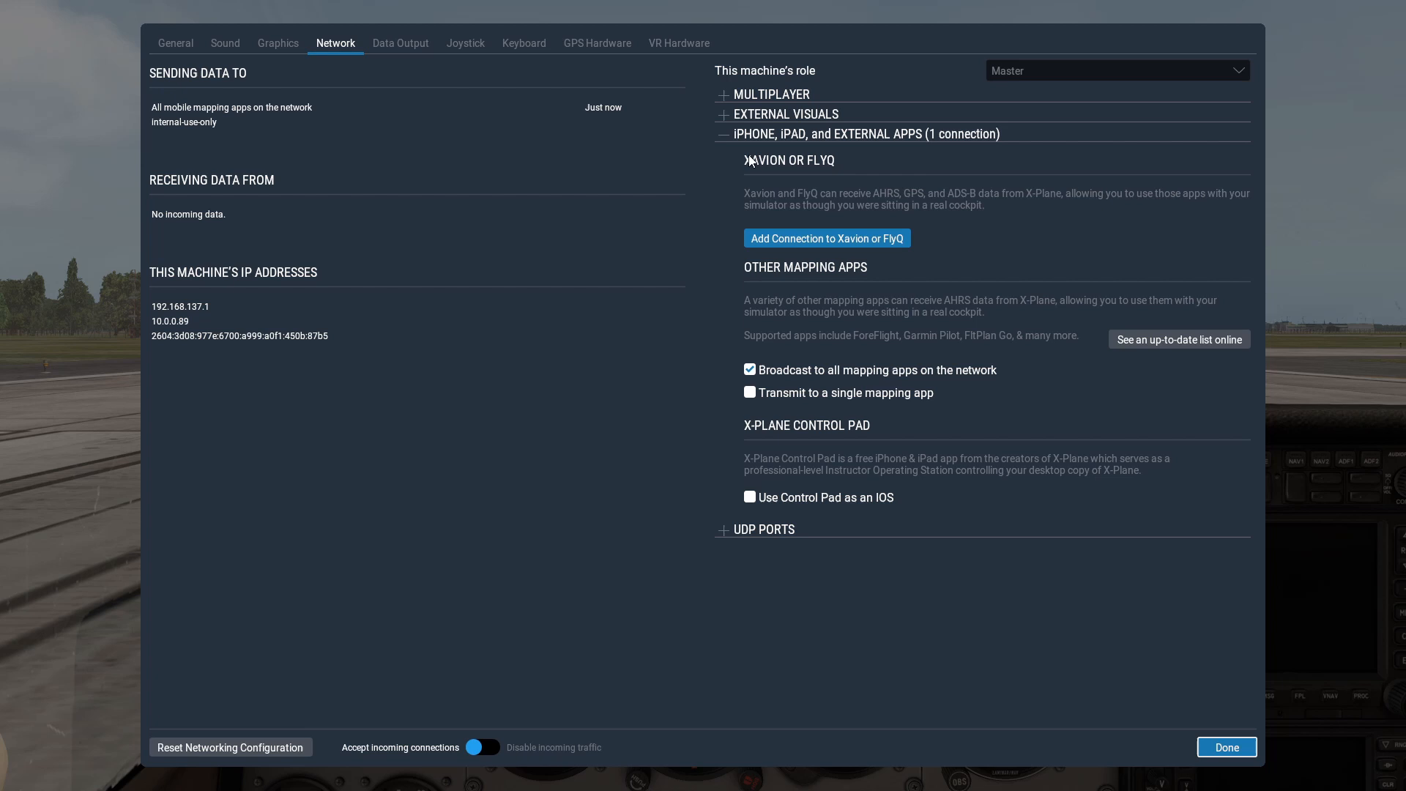
pyautogui.moveTo(793, 167)
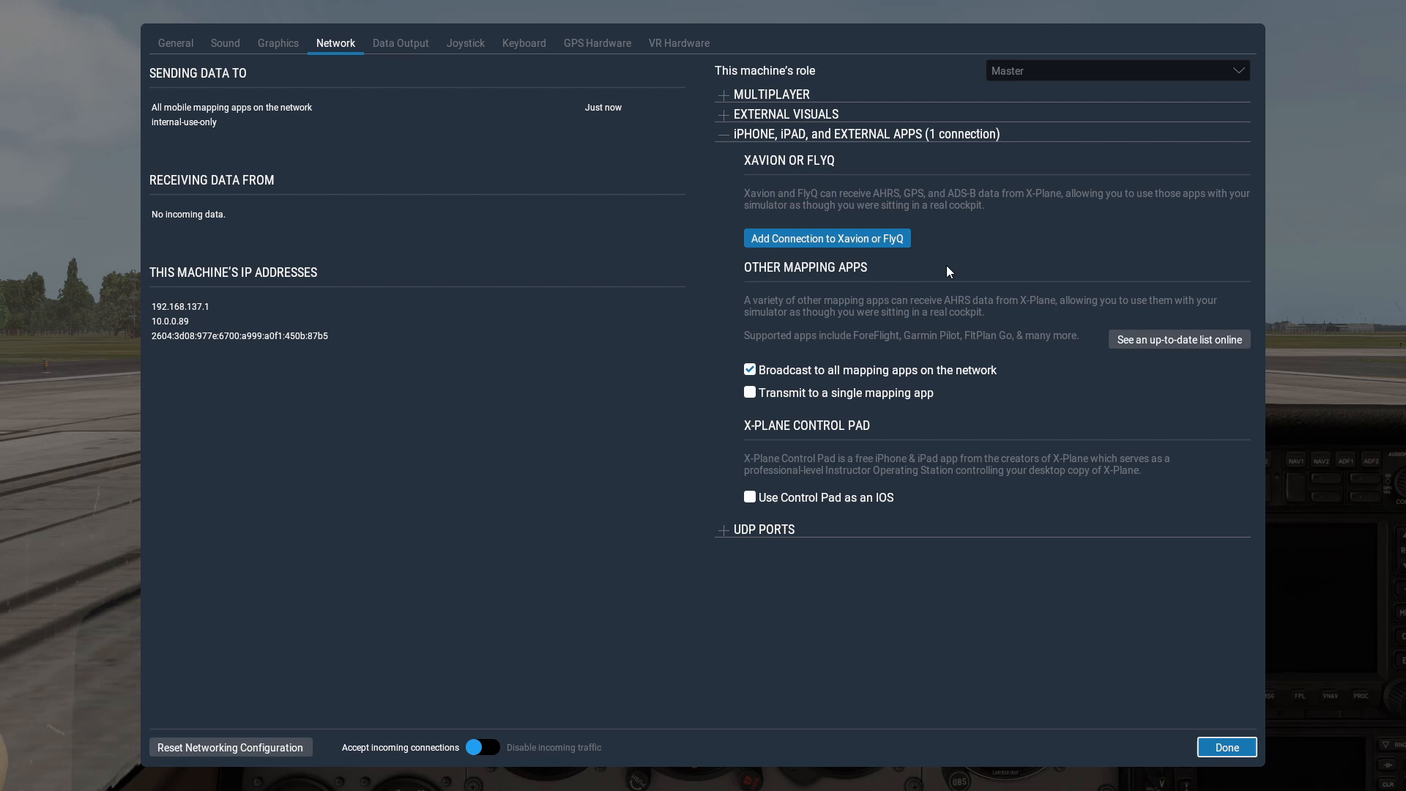
pyautogui.moveTo(814, 416)
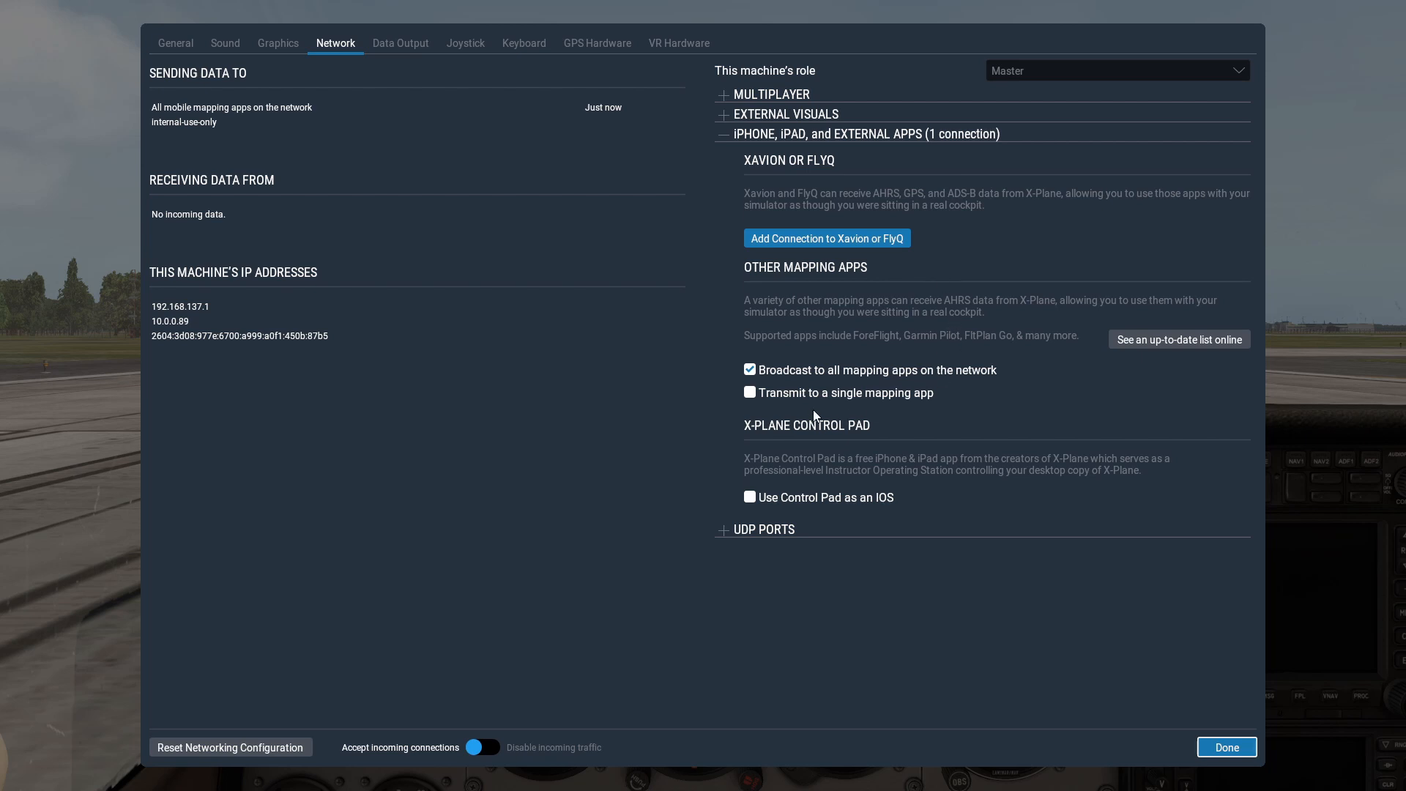
pyautogui.moveTo(751, 413)
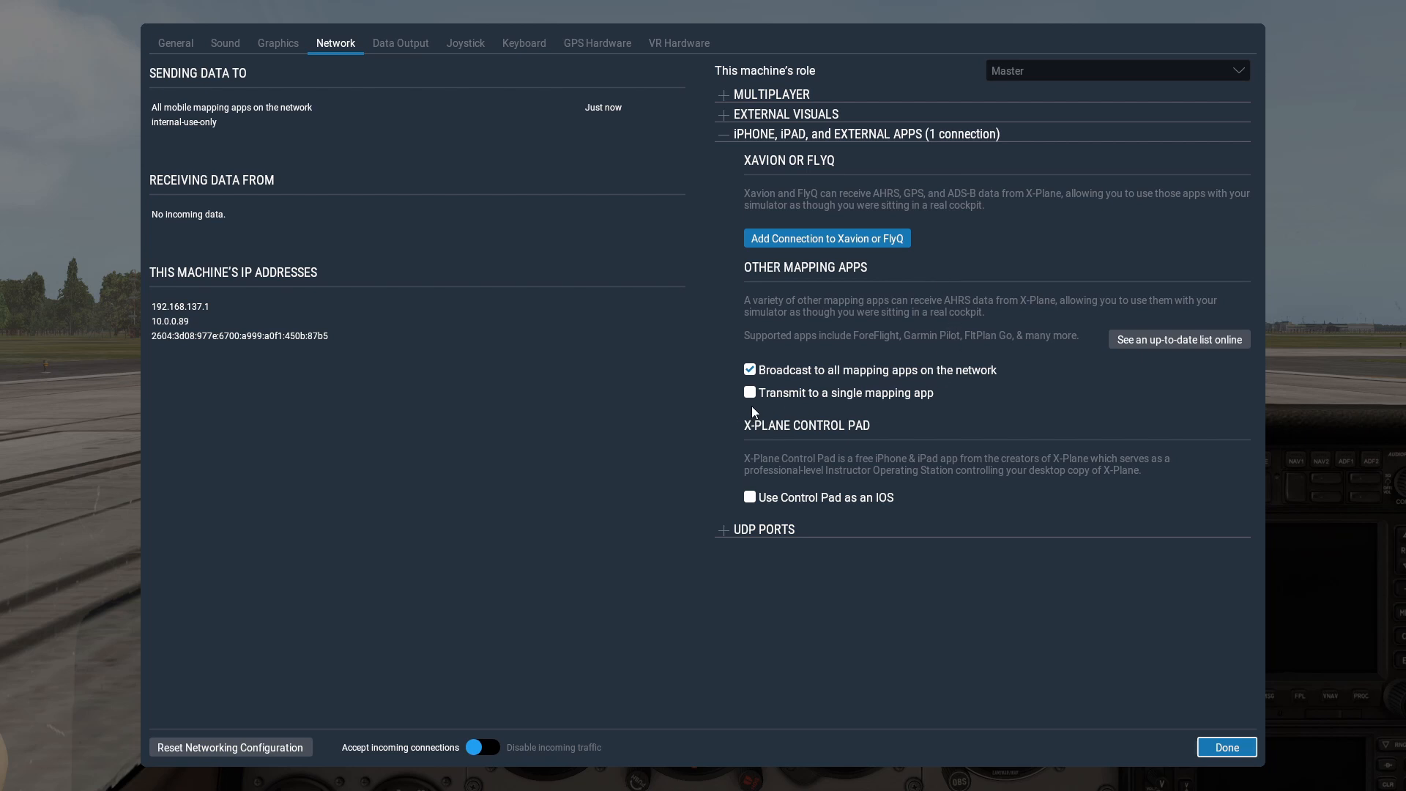
pyautogui.moveTo(914, 399)
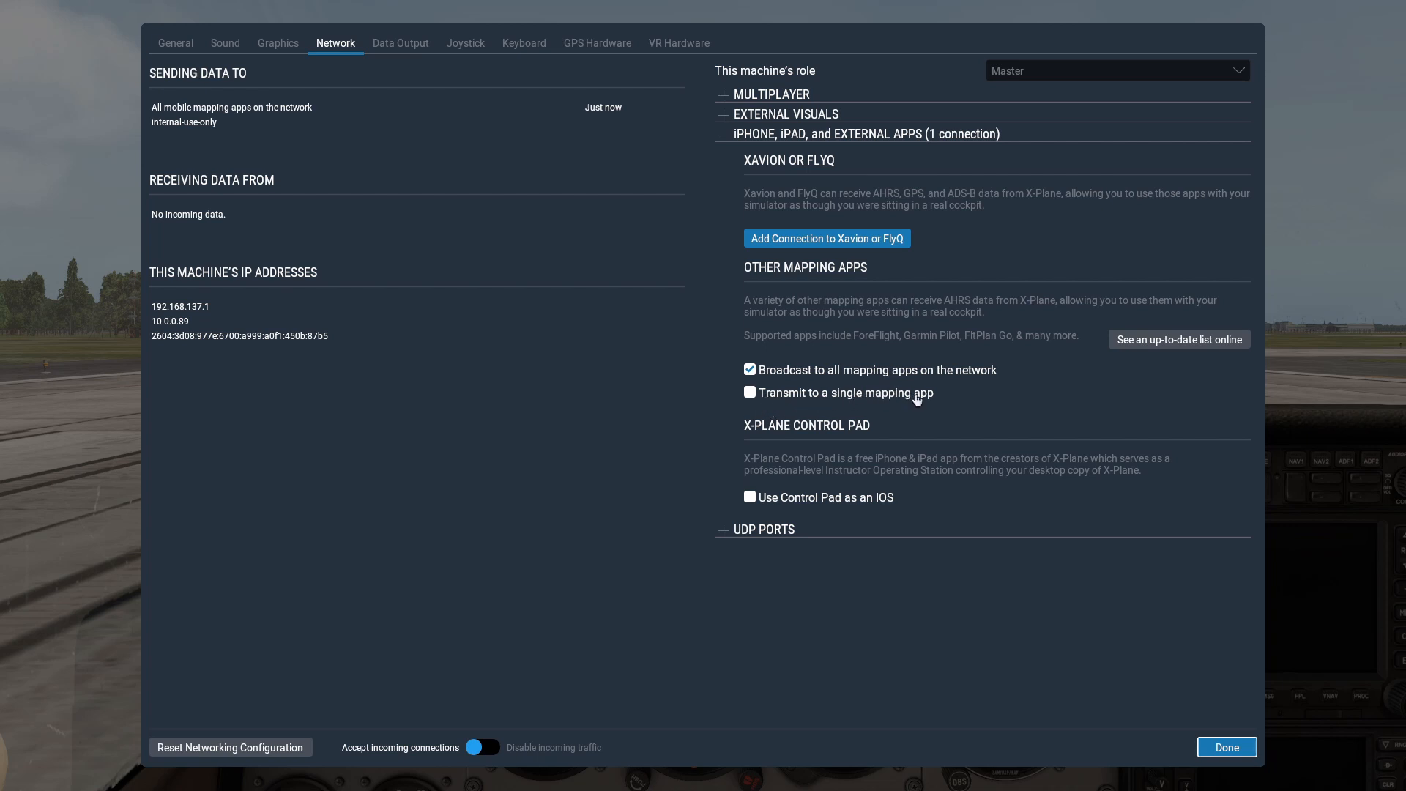